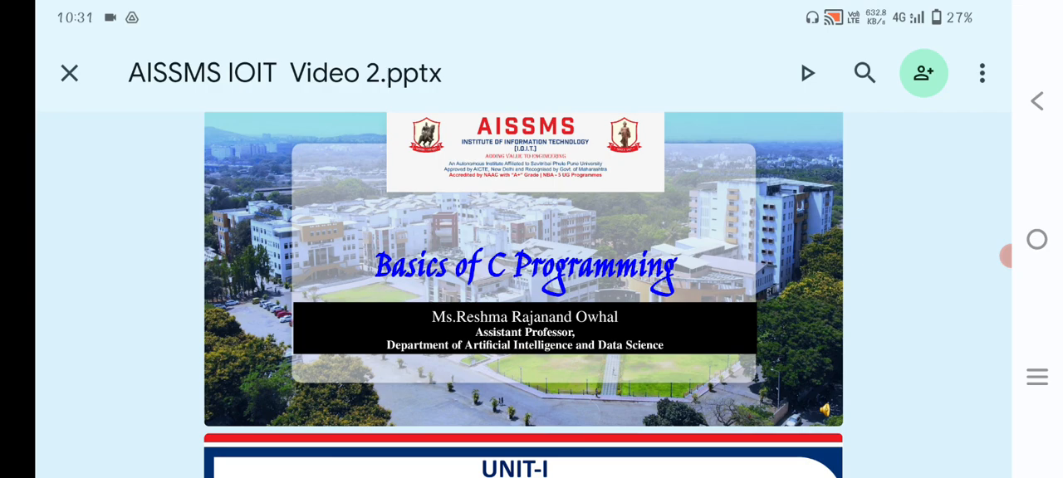
scroll("down", 3)
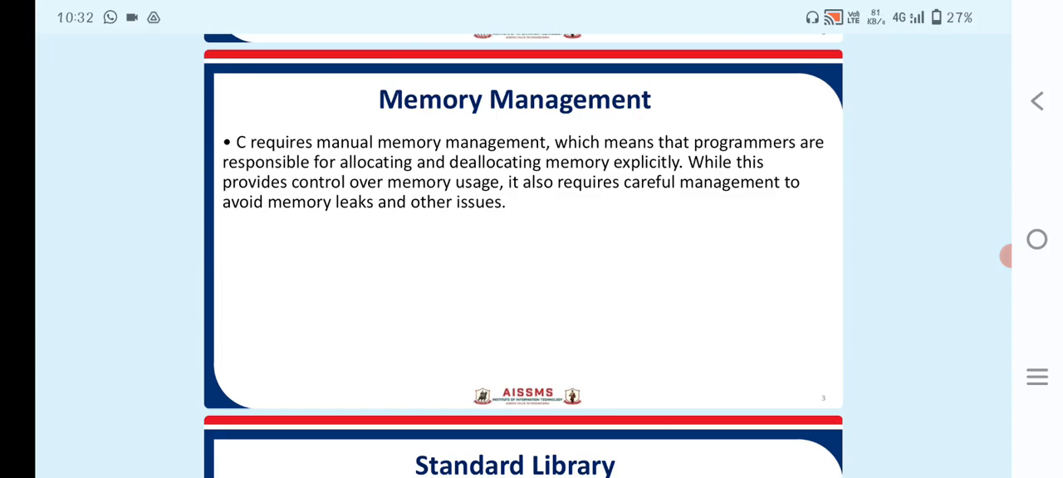
scroll("down", 3)
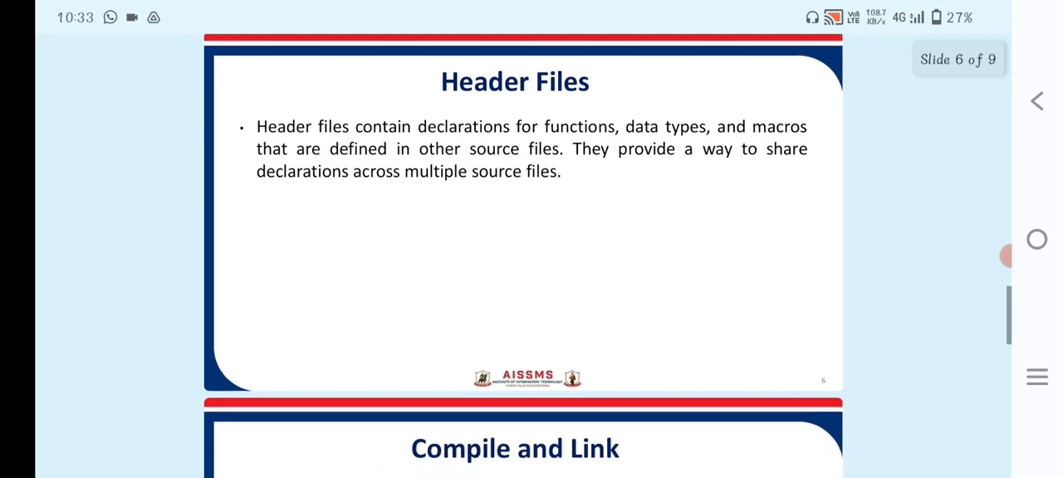
scroll("down", 3)
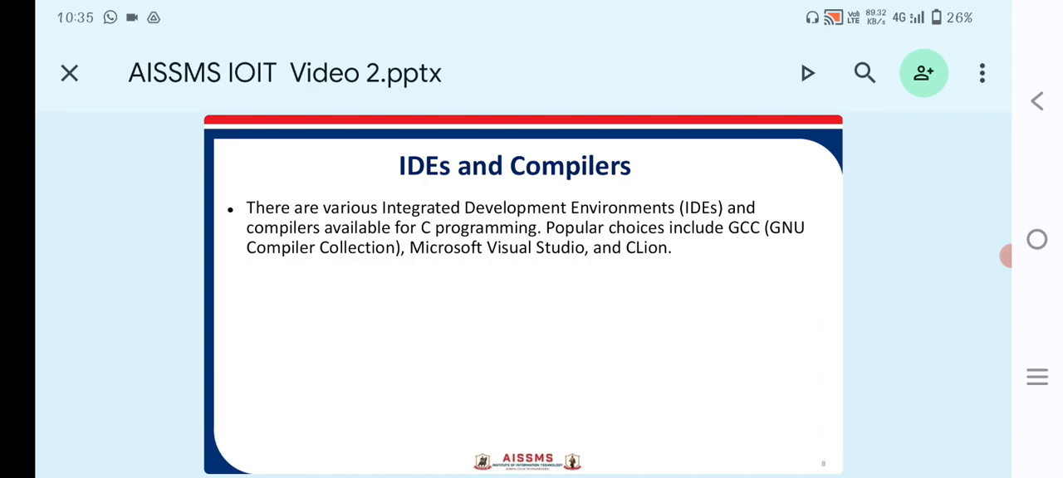
scroll("down", 3)
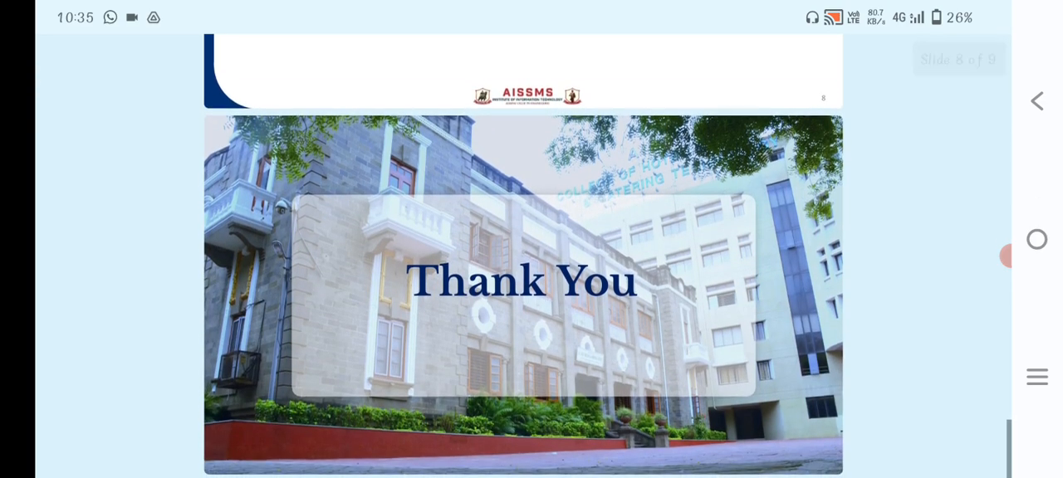